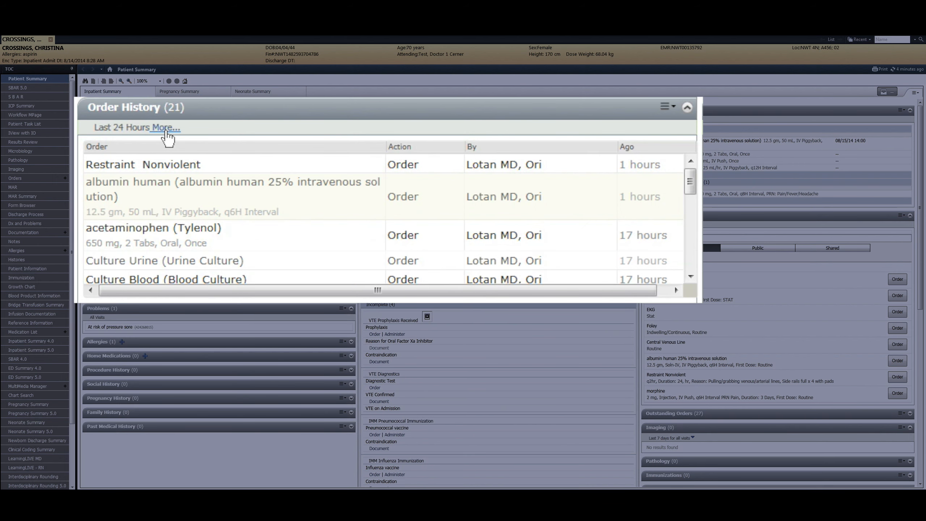
- Extend the Order History range from 24 to 72 hours via the 'More...' link, listing 21 orders
left_click(166, 127)
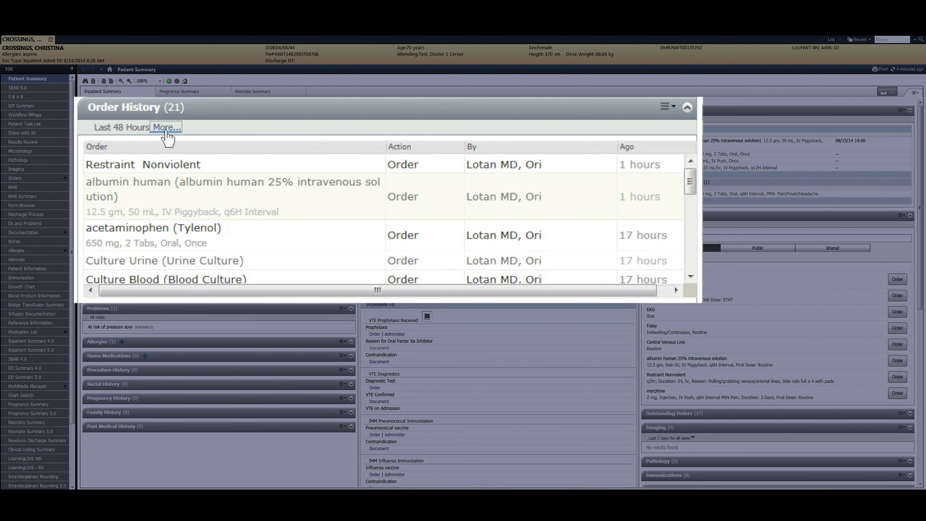
left_click(171, 128)
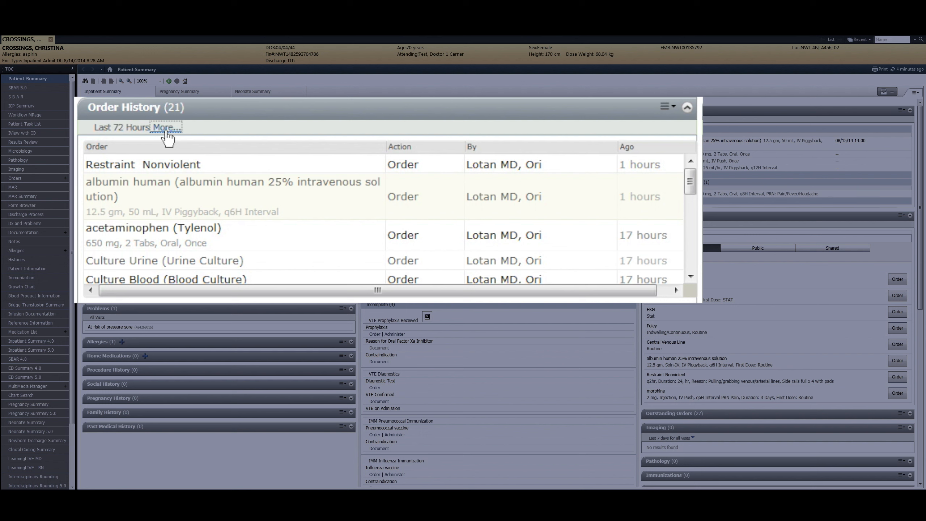
mouse_move(686, 186)
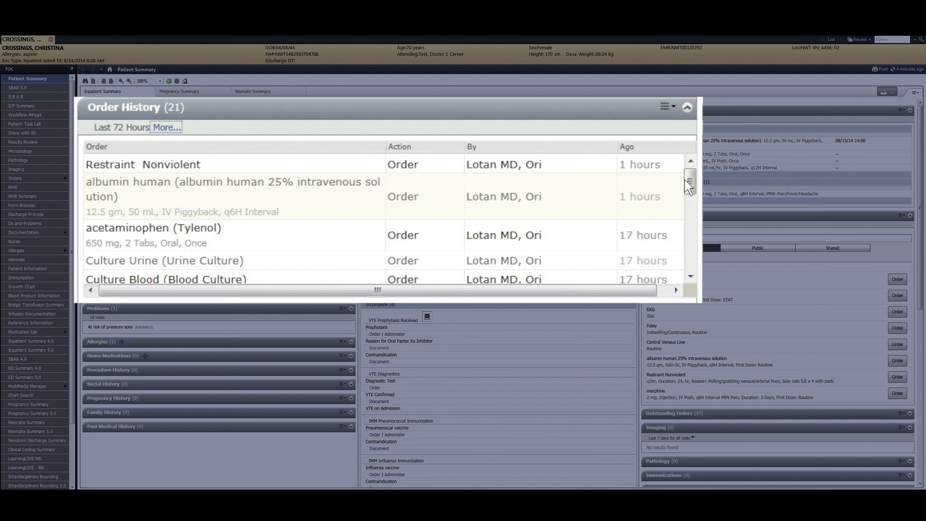
mouse_move(687, 208)
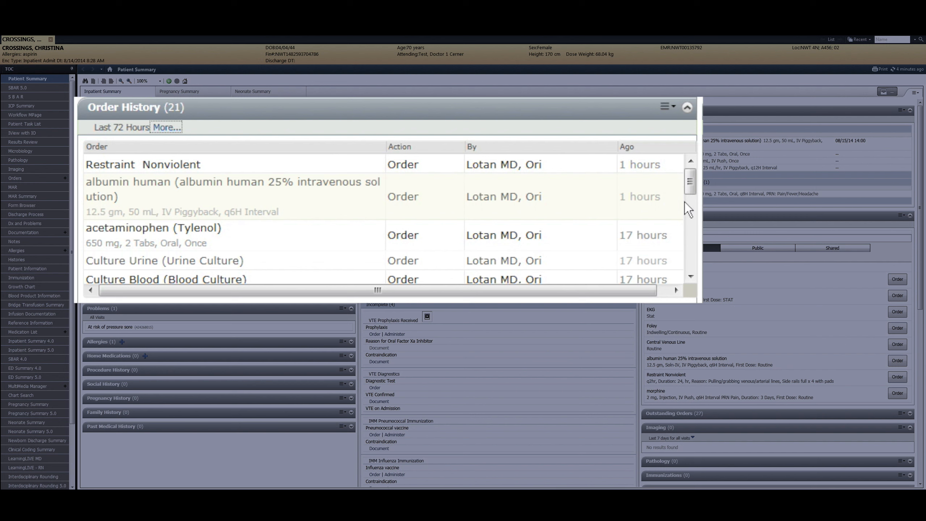
mouse_move(692, 284)
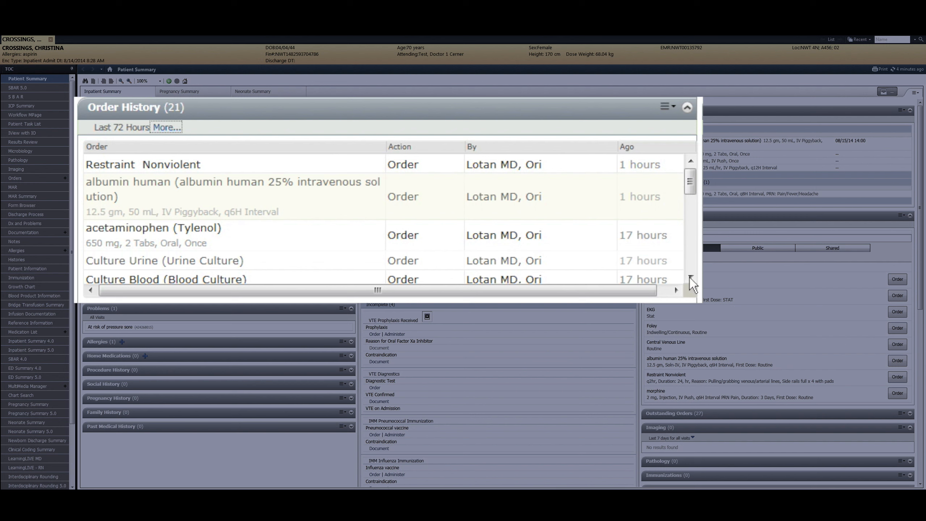
mouse_move(692, 194)
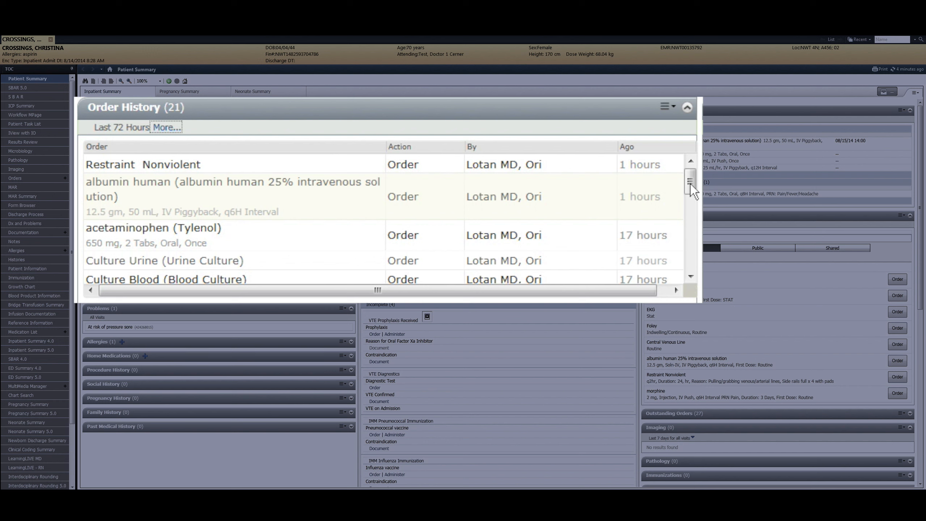
scroll("up", 3)
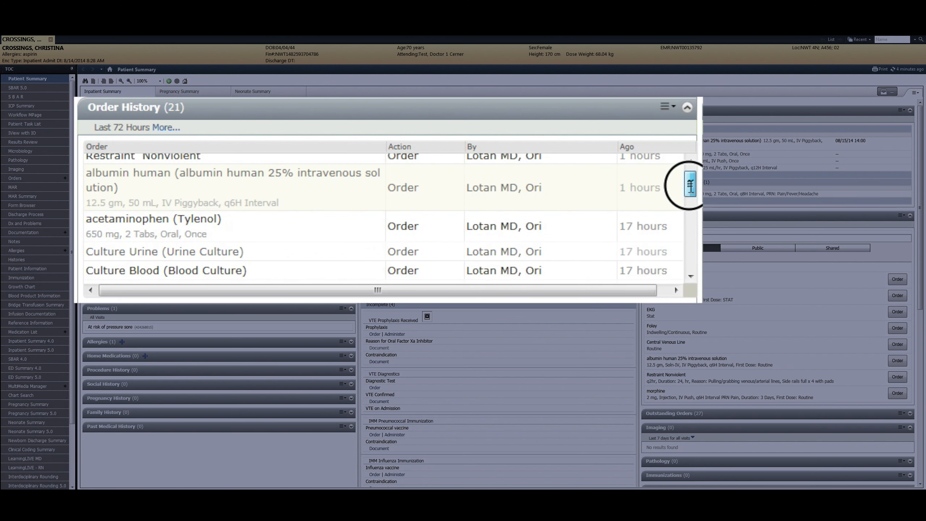
scroll("down", 3)
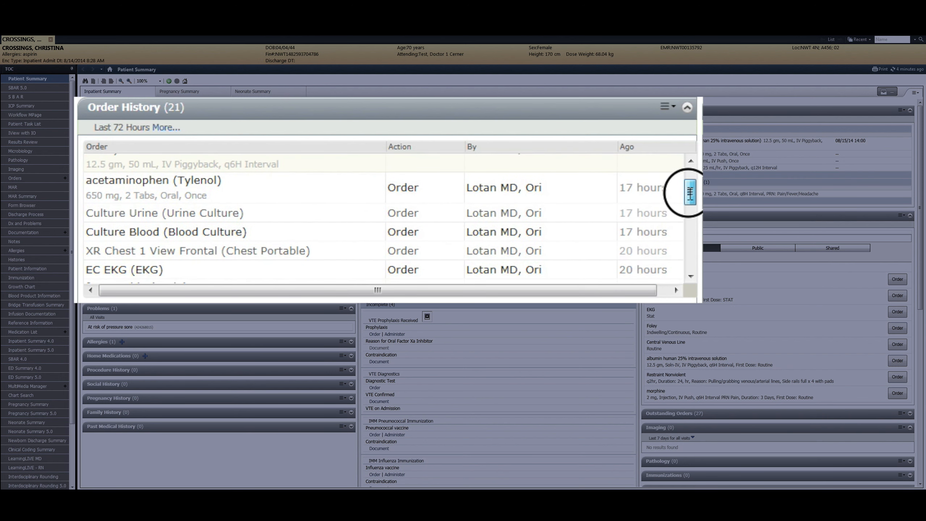
scroll("down", 3)
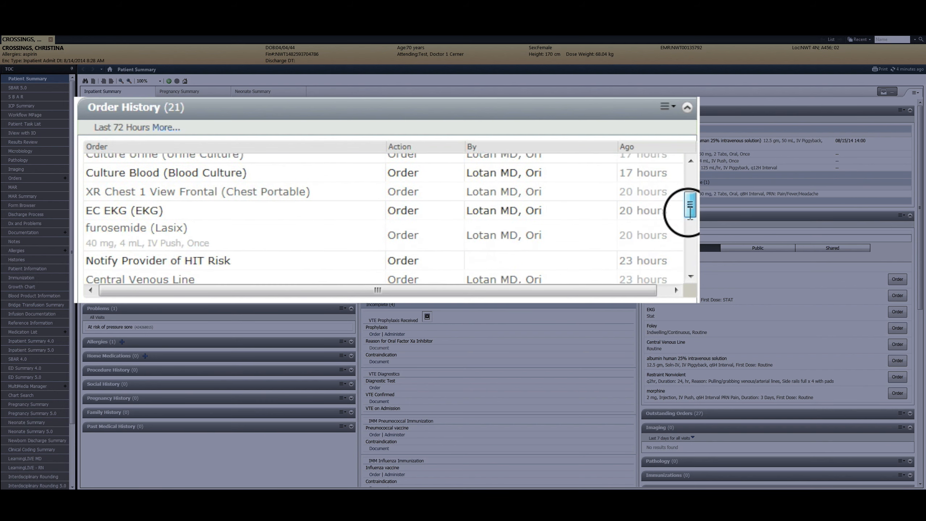
scroll("down", 3)
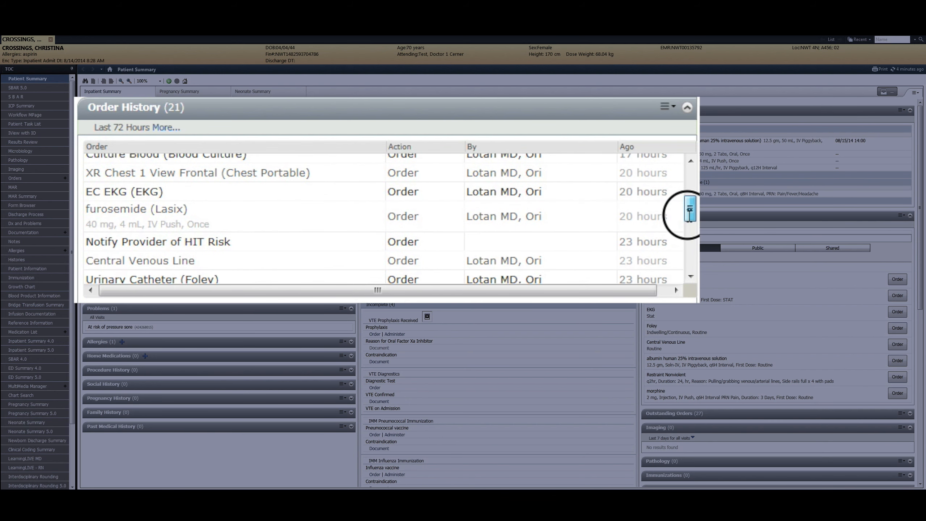
scroll("down", 3)
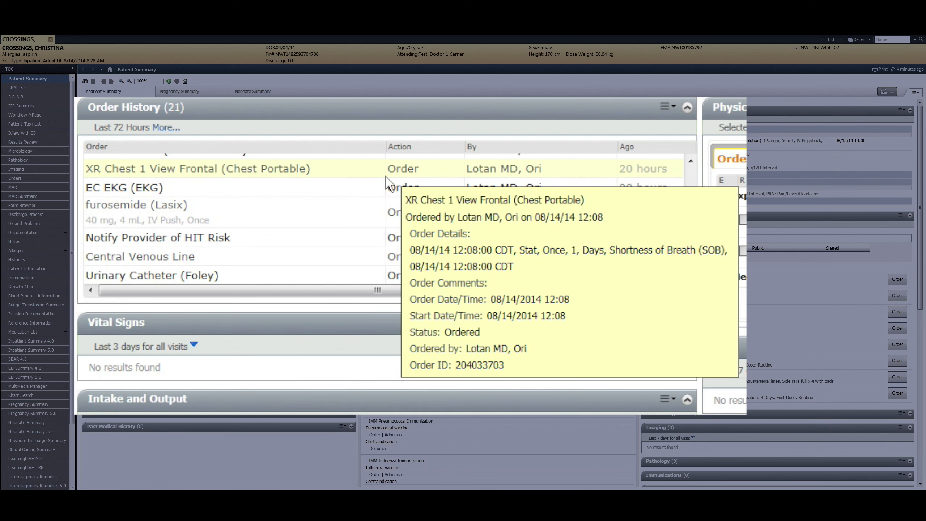
mouse_move(387, 190)
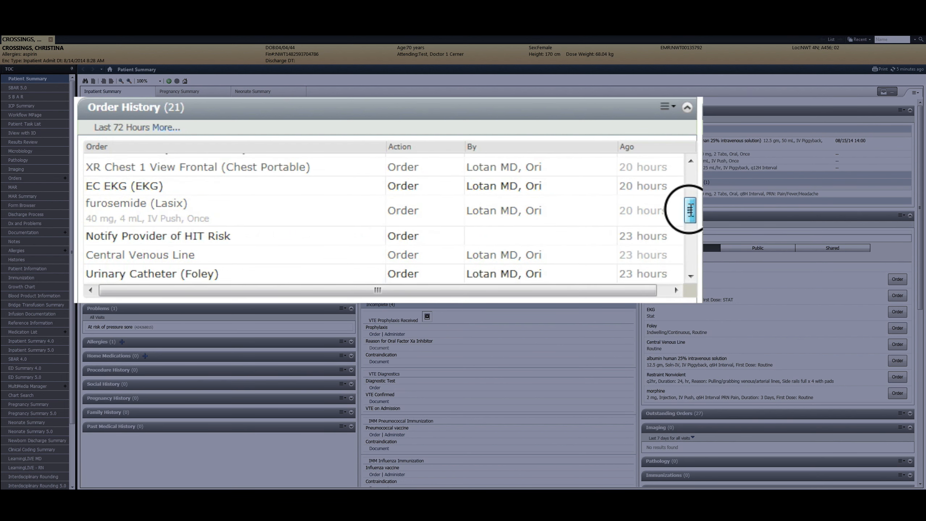
scroll("down", 3)
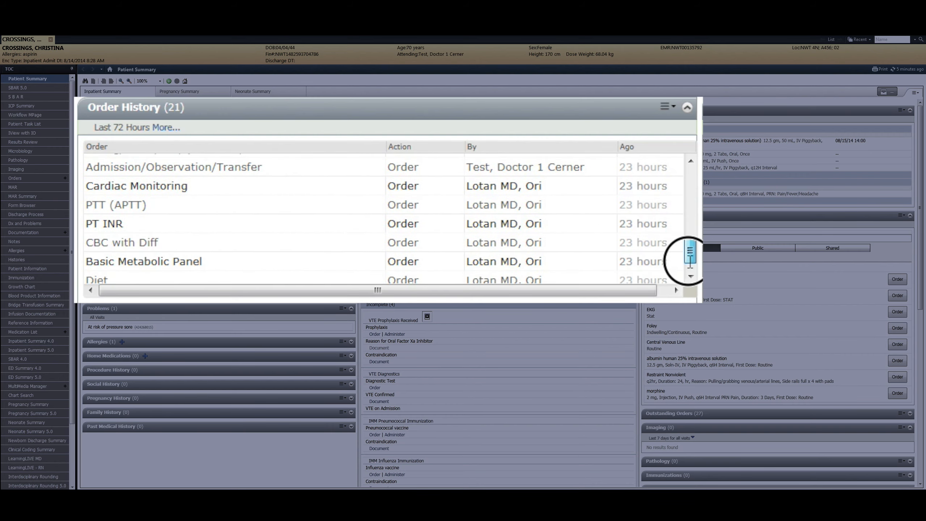
left_click(687, 106)
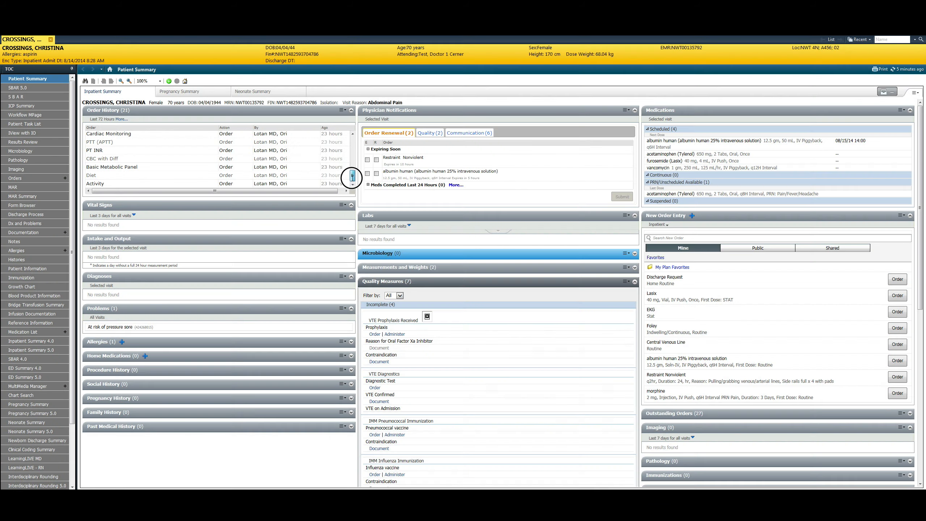
scroll("down", 3)
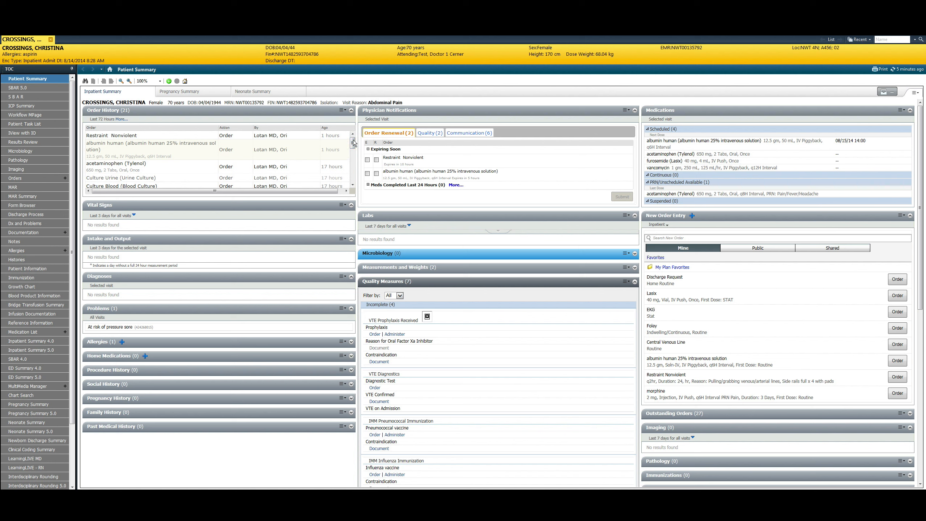